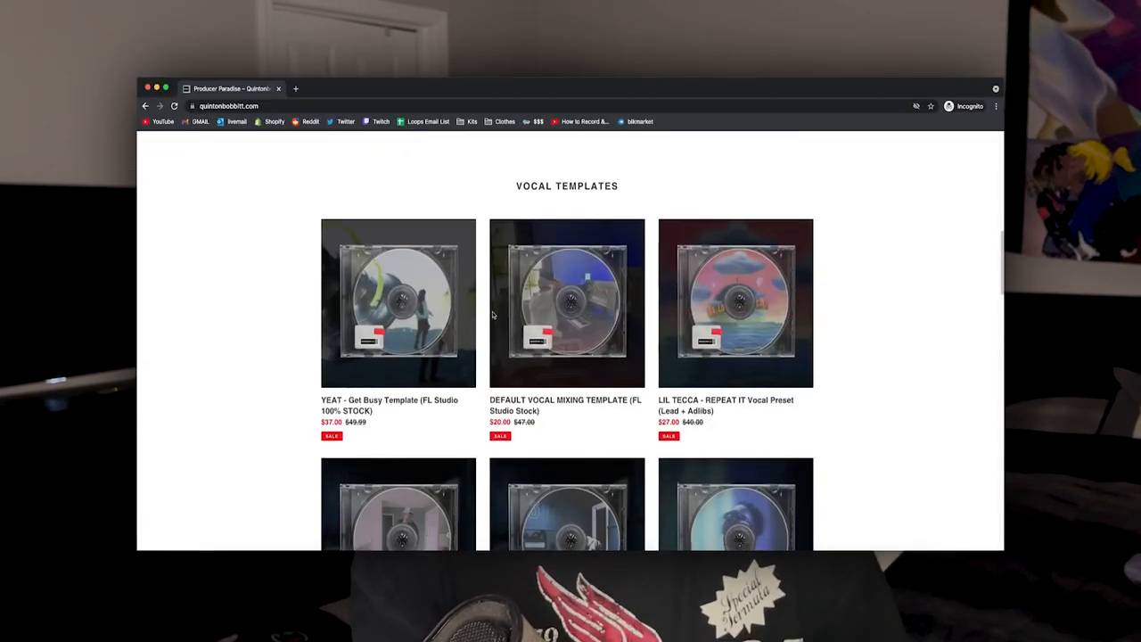
Download the YEAT Get Busy vocal template zip from quintonbobbitt.com to the desktop
click(400, 303)
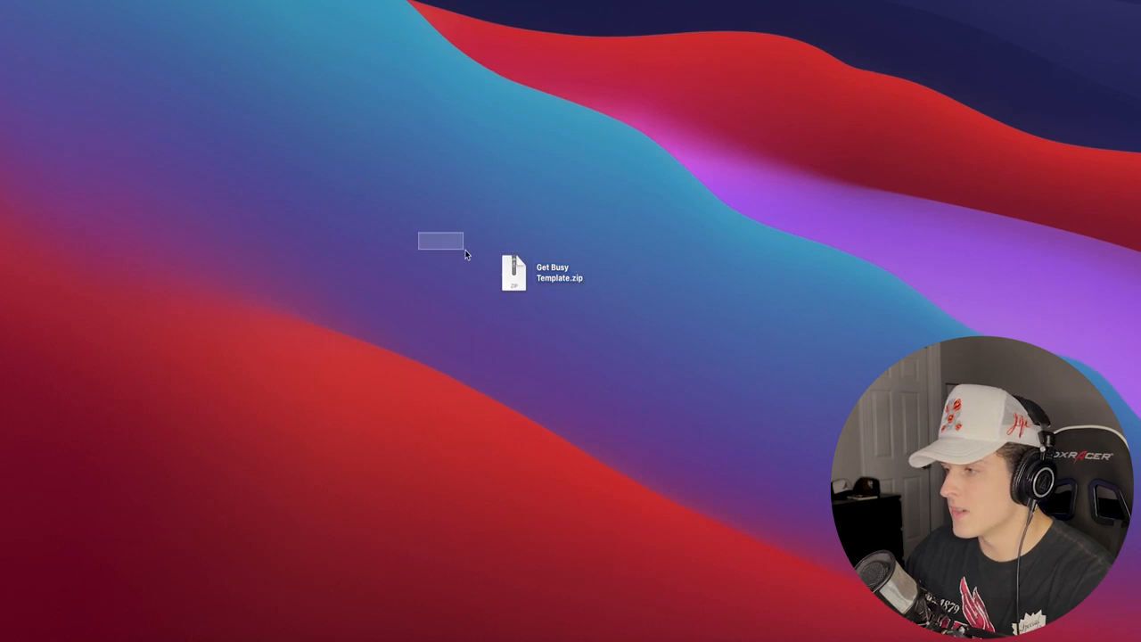
Unpack Get Busy Template.zip and enter the extracted Get Busy Template folder
click(513, 274)
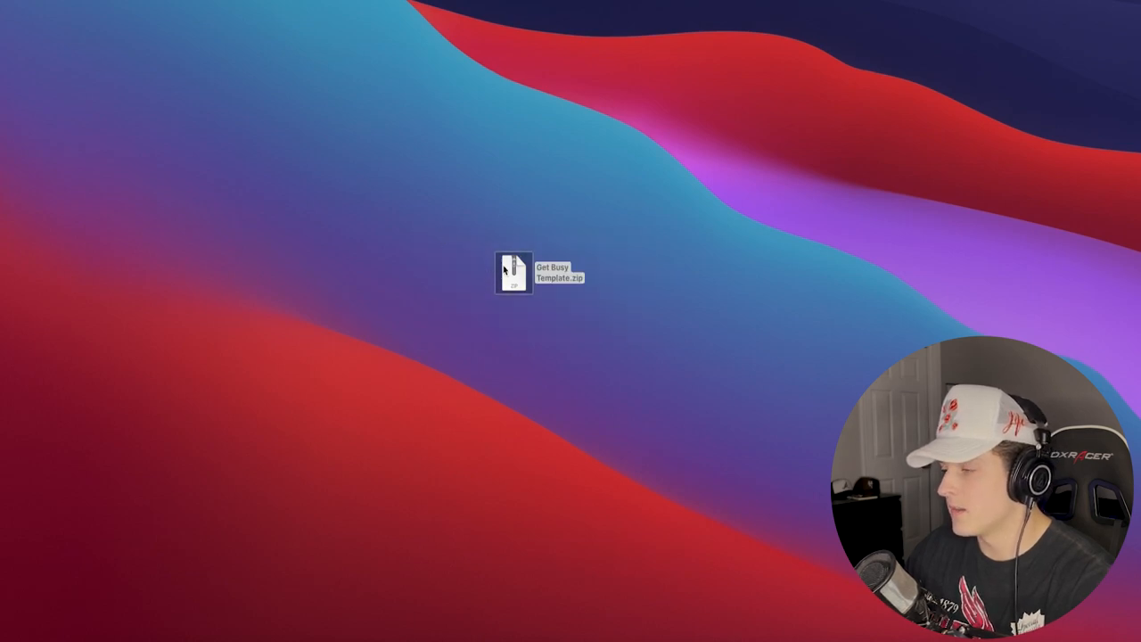
click(513, 275)
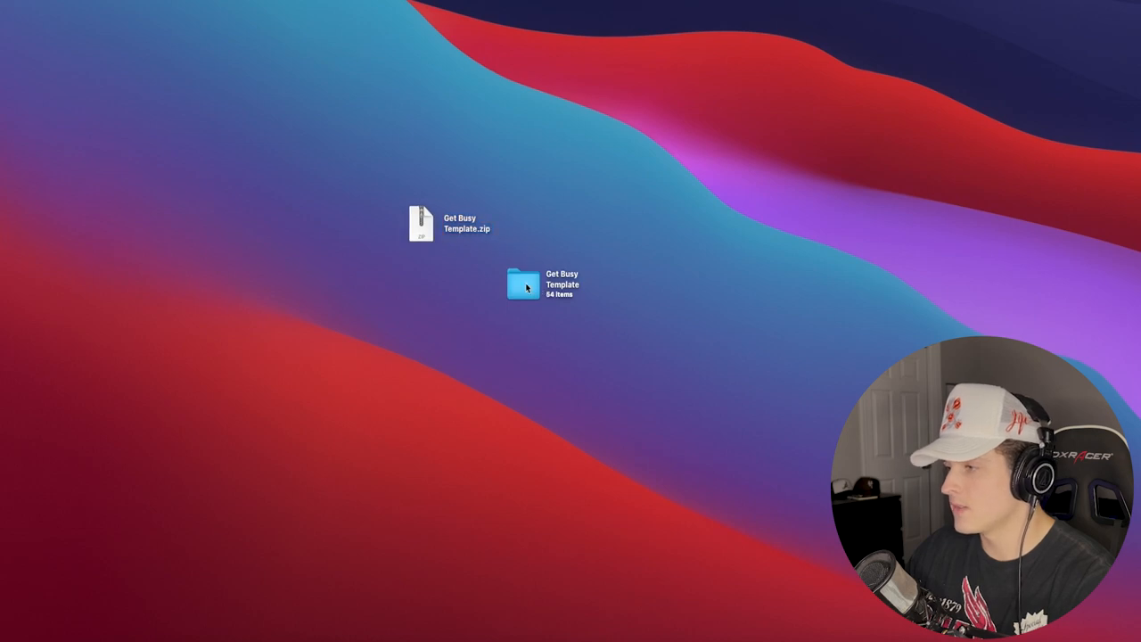
click(522, 283)
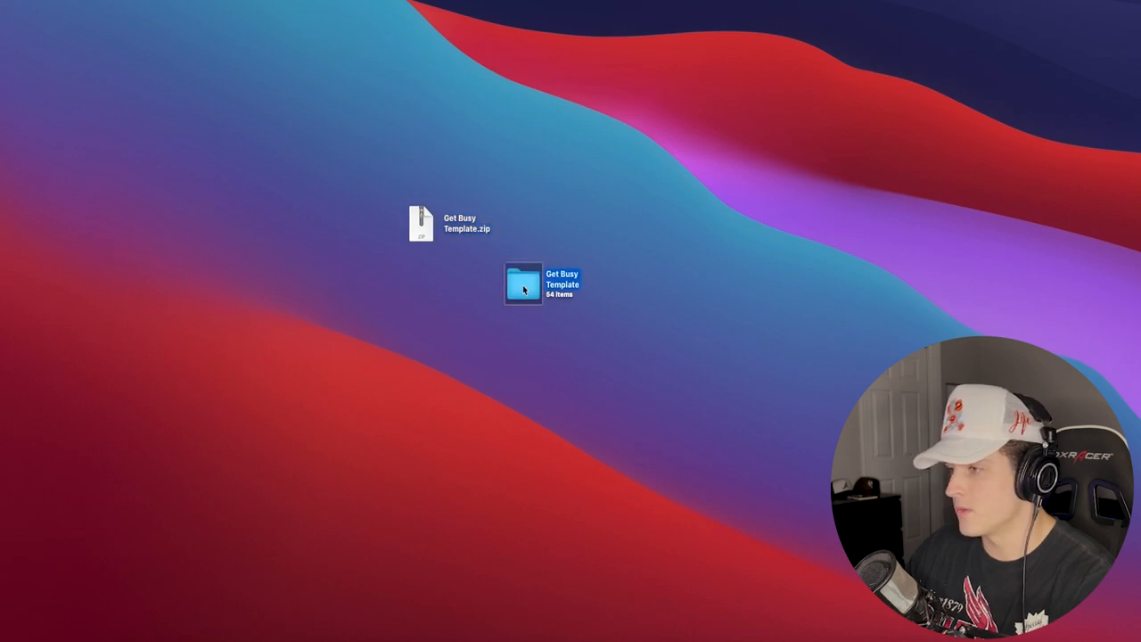
double_click(524, 284)
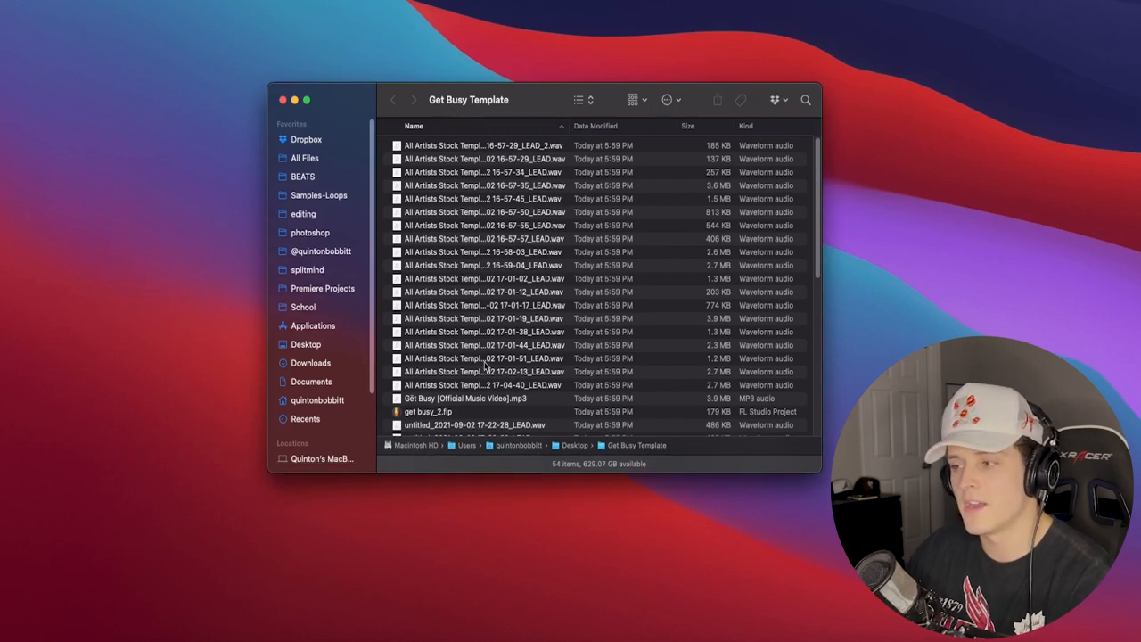
mouse_move(462, 429)
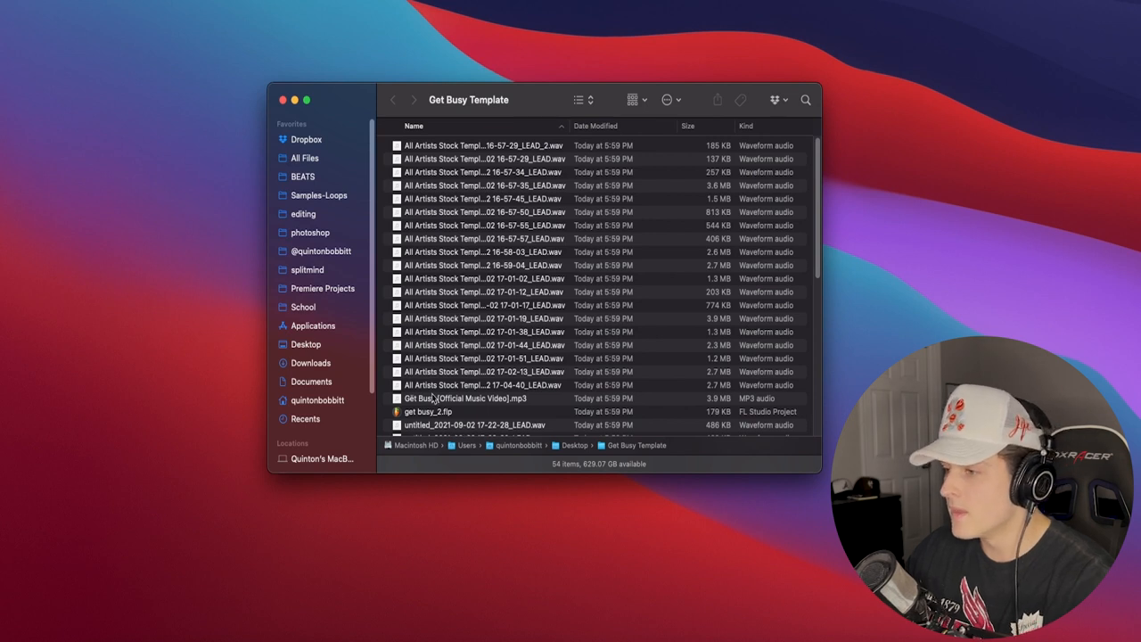
Launch the get busy_2.flp template project in FL Studio
click(428, 410)
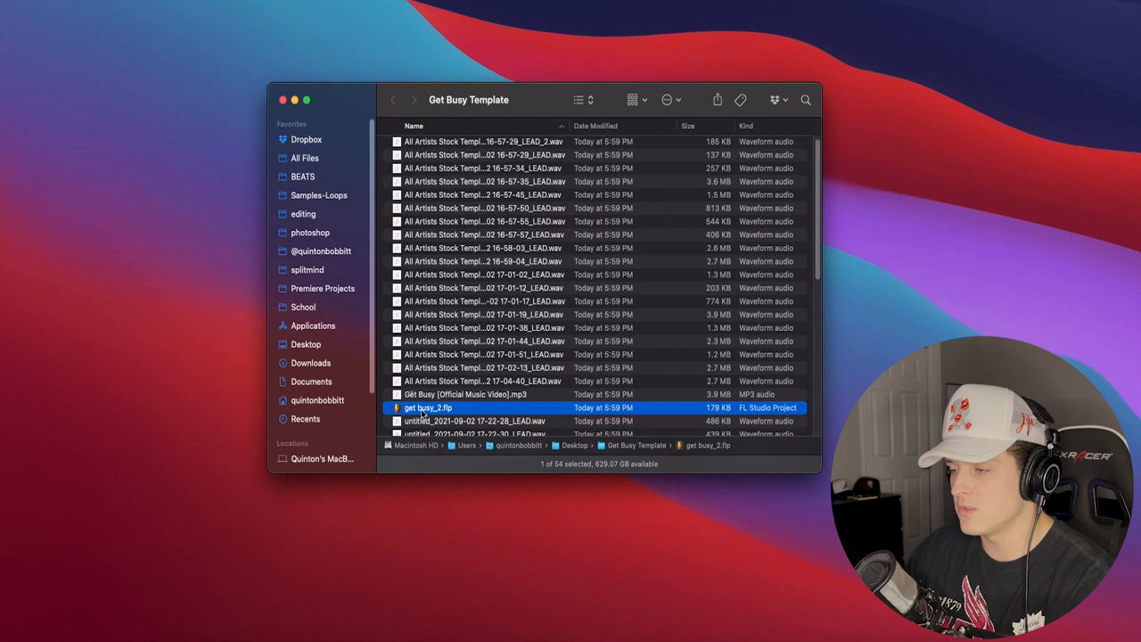
double_click(427, 406)
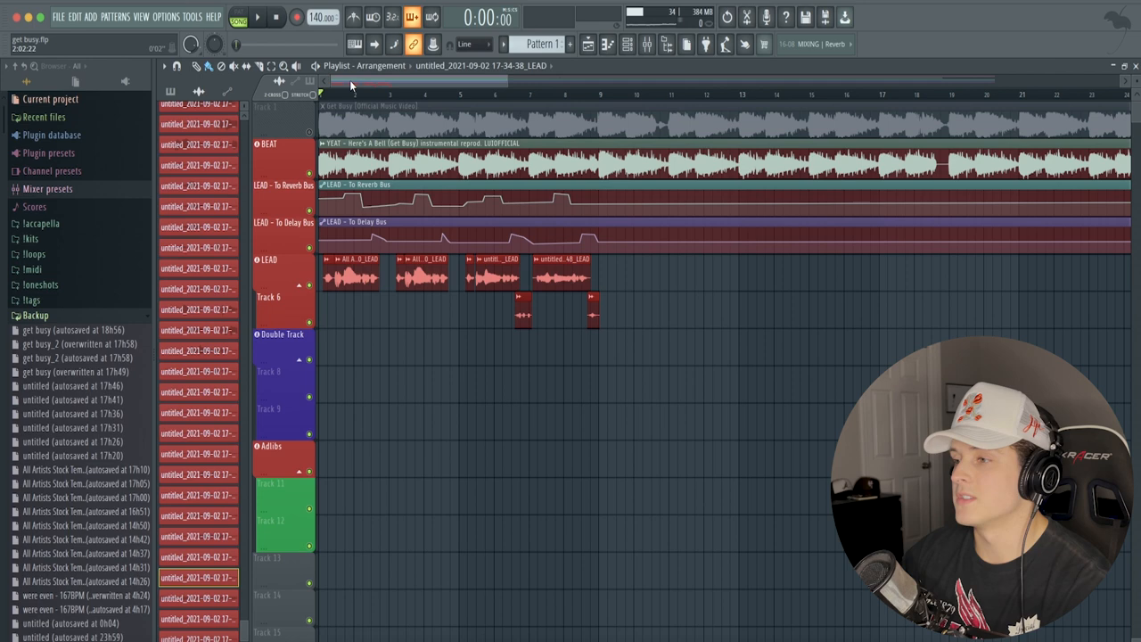
click(257, 18)
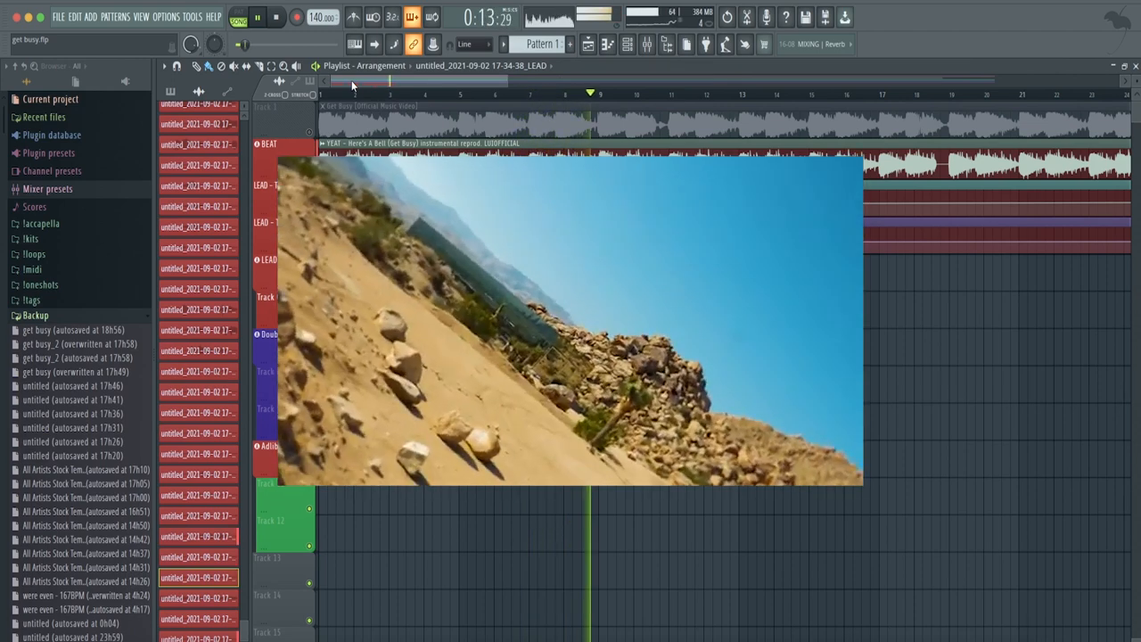
click(275, 18)
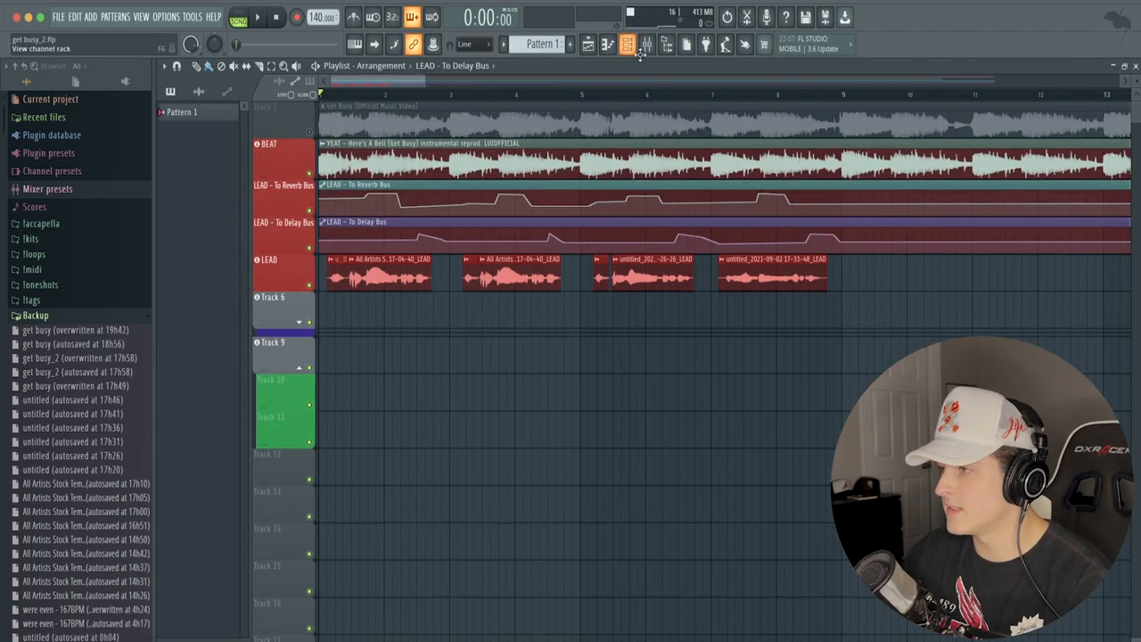
Show the mixer with the LEAD track's effect chain next to the Reverb and Delay buses
click(627, 45)
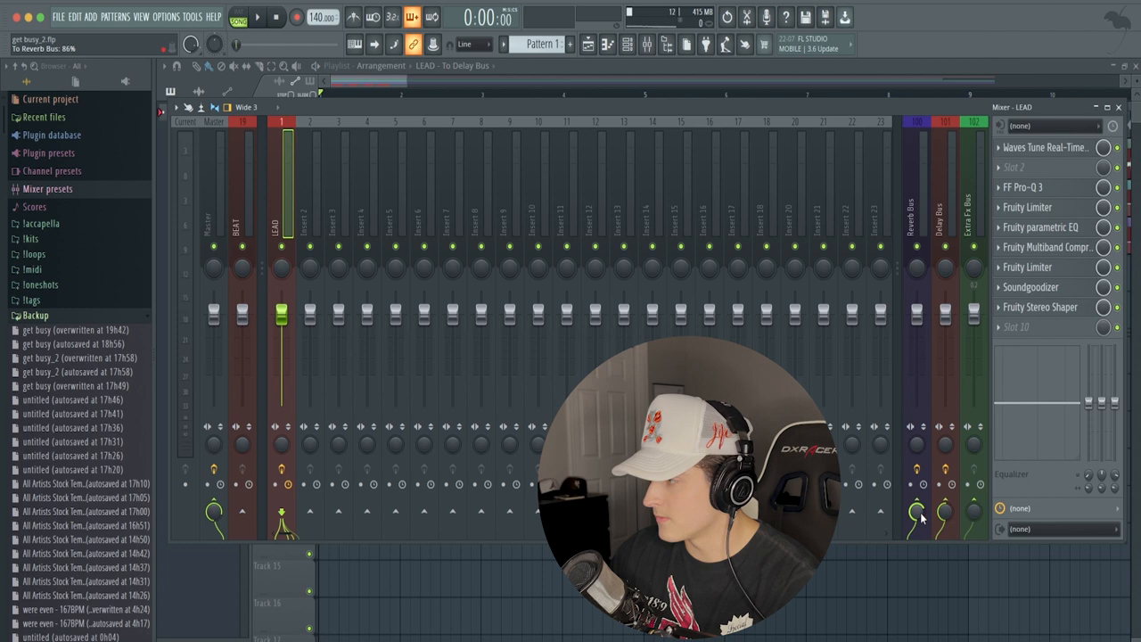
drag(919, 515, 918, 531)
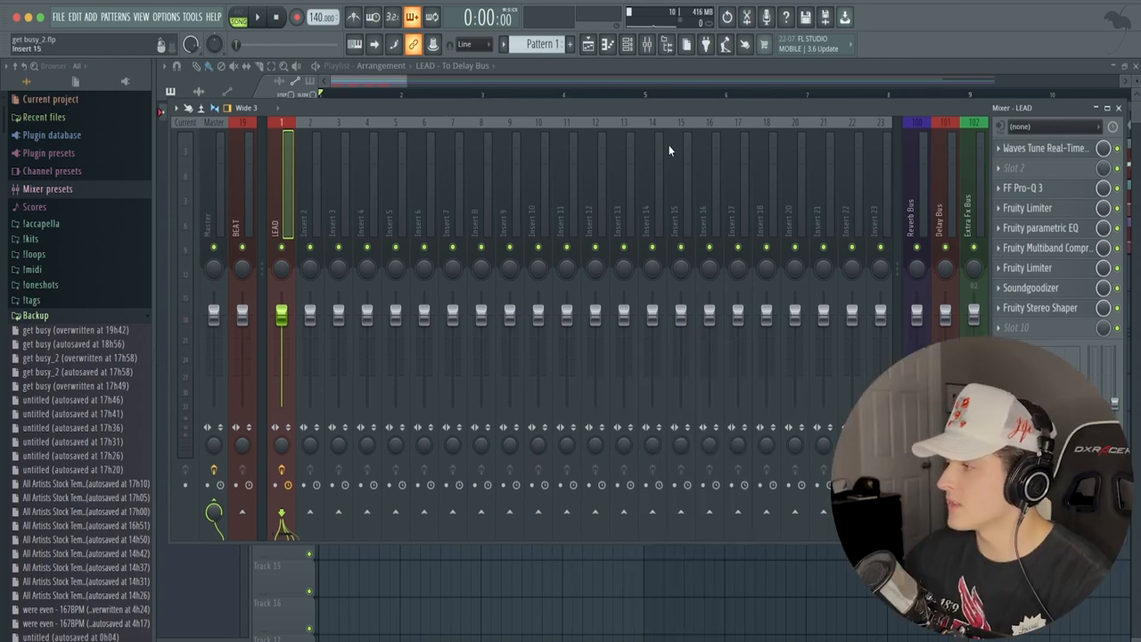
Start choosing a new effect for the LEAD track's empty second slot, searching for Pitcher
click(1052, 125)
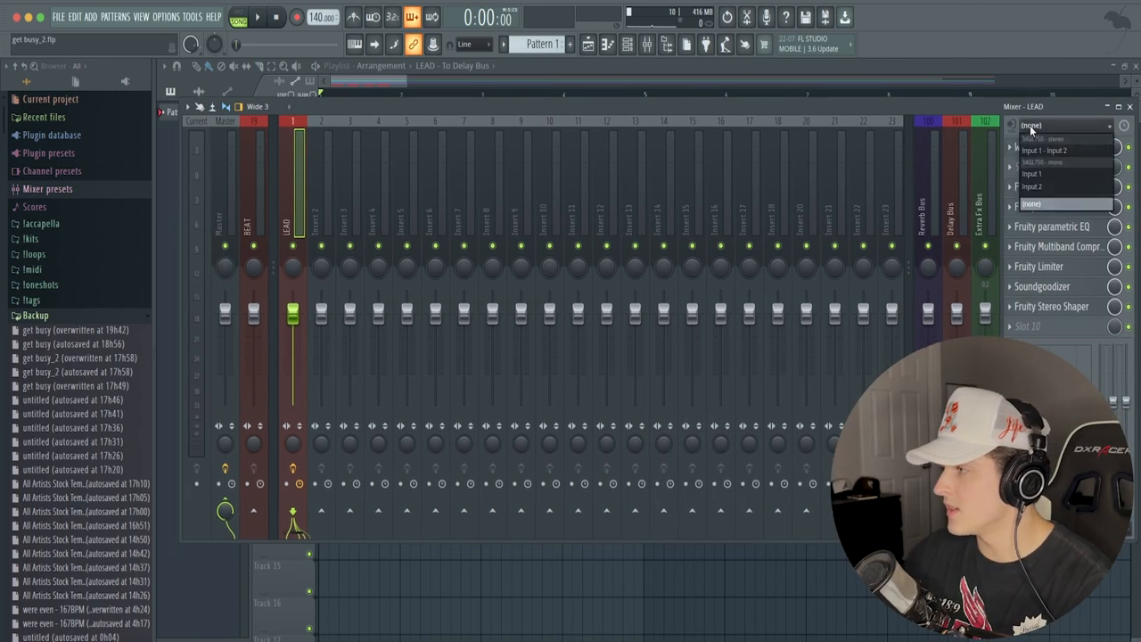
click(1034, 174)
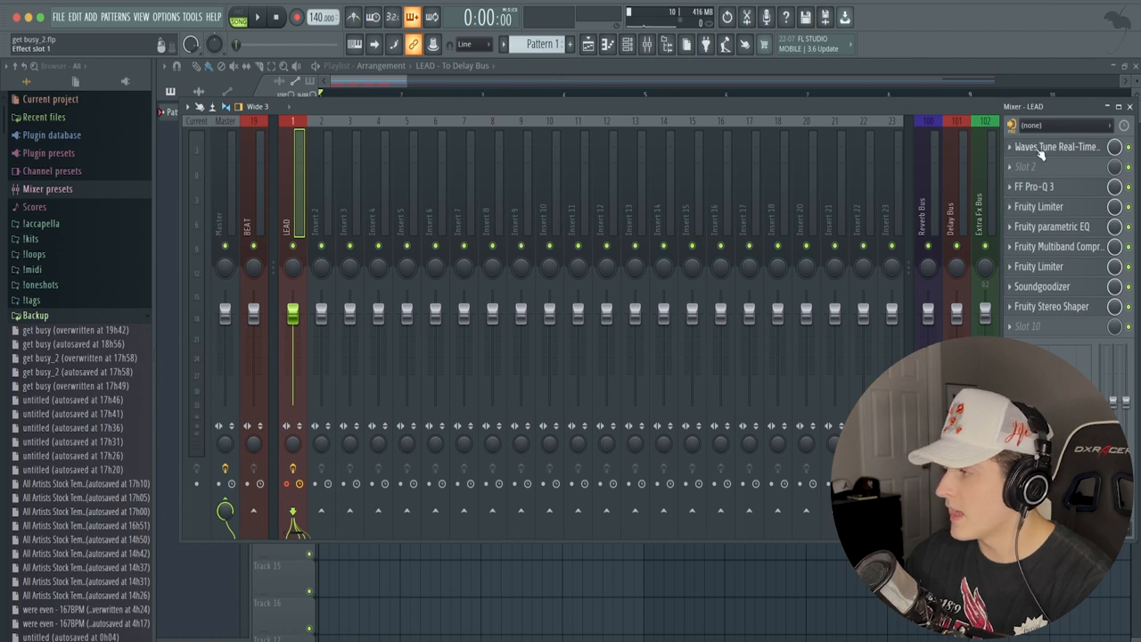
click(1055, 146)
text(pitcher)
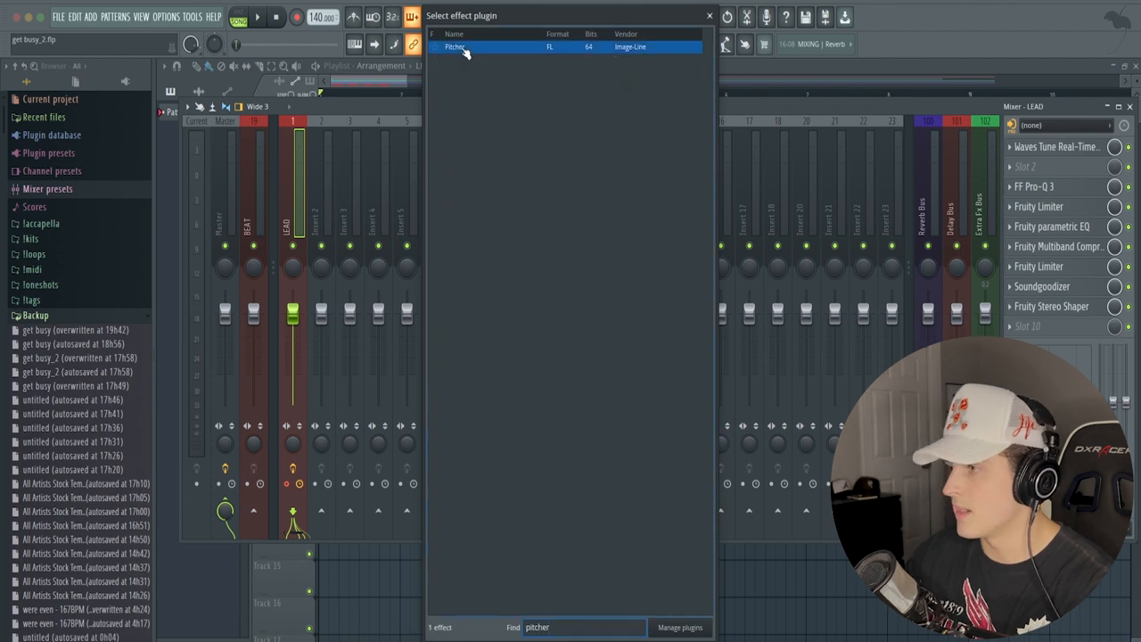
Load Pitcher into the LEAD track's slot 2 and choose the notes it tunes the vocal to
double_click(457, 46)
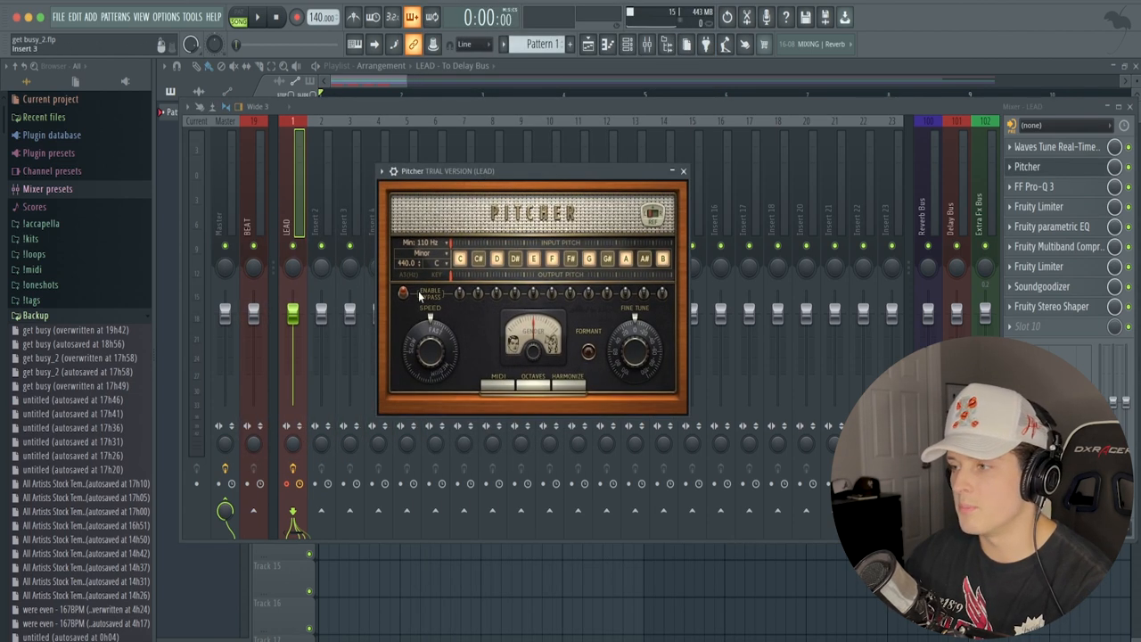
click(423, 254)
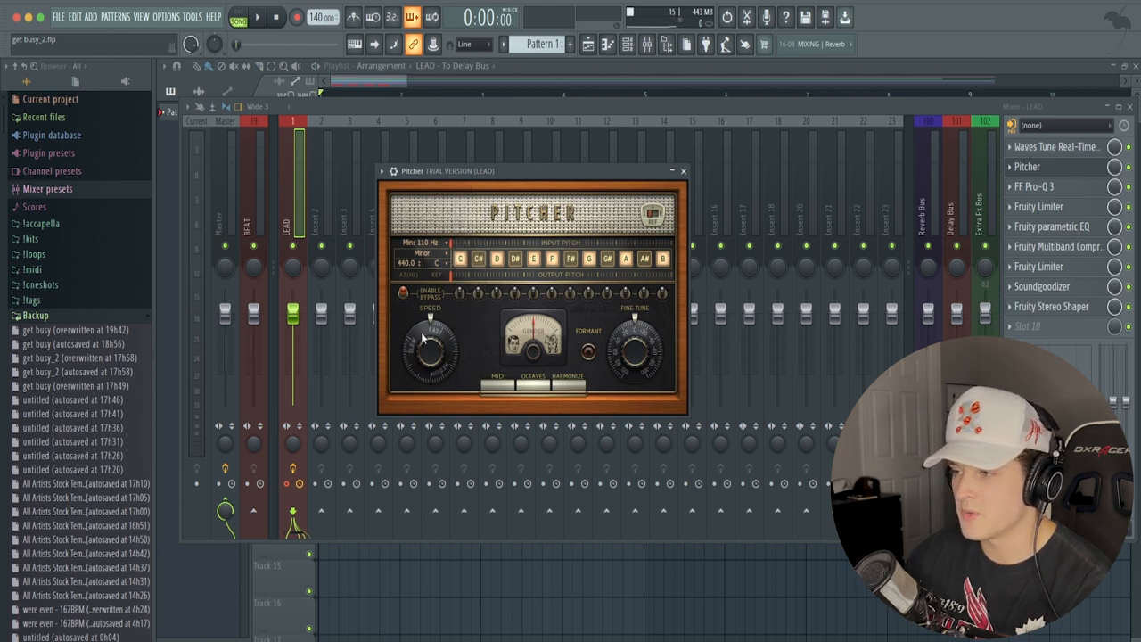
click(683, 171)
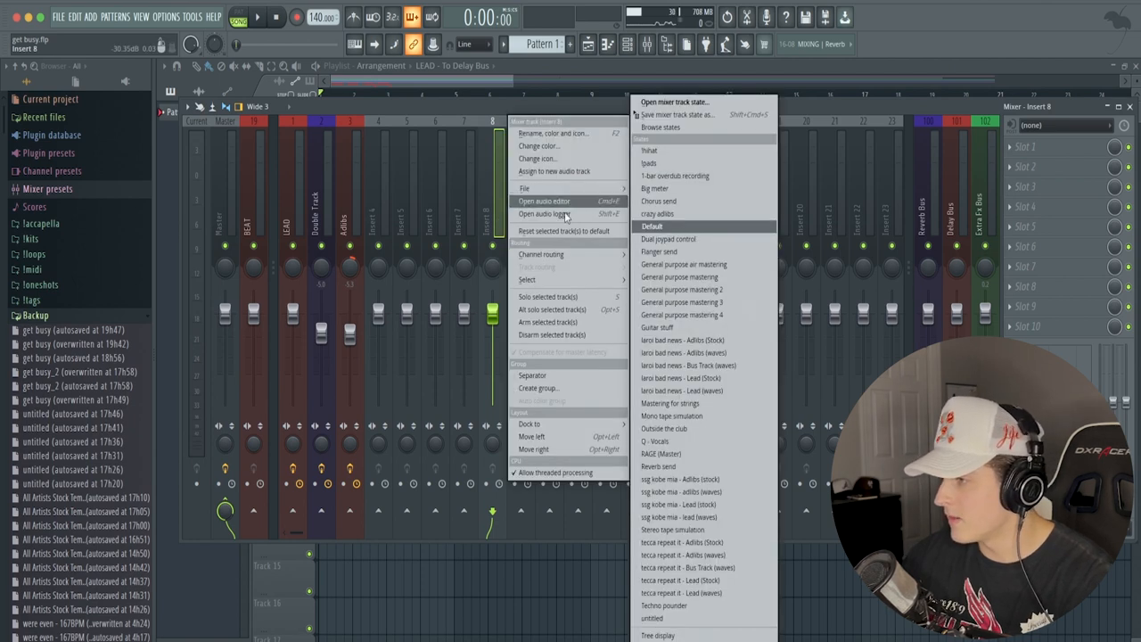
mouse_move(660, 454)
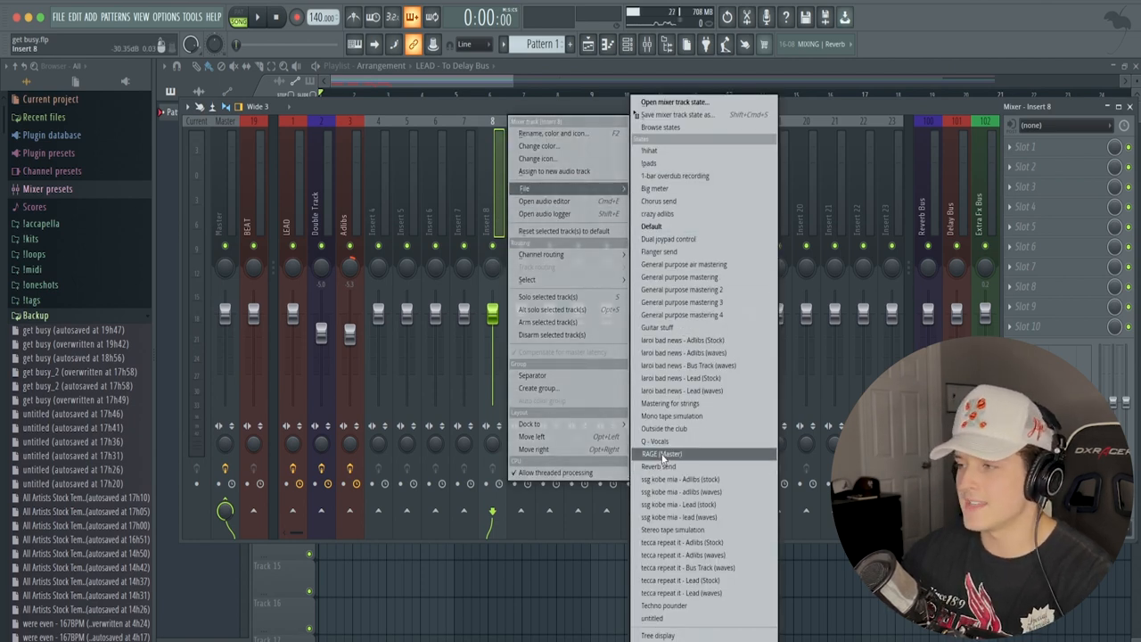
mouse_move(660, 251)
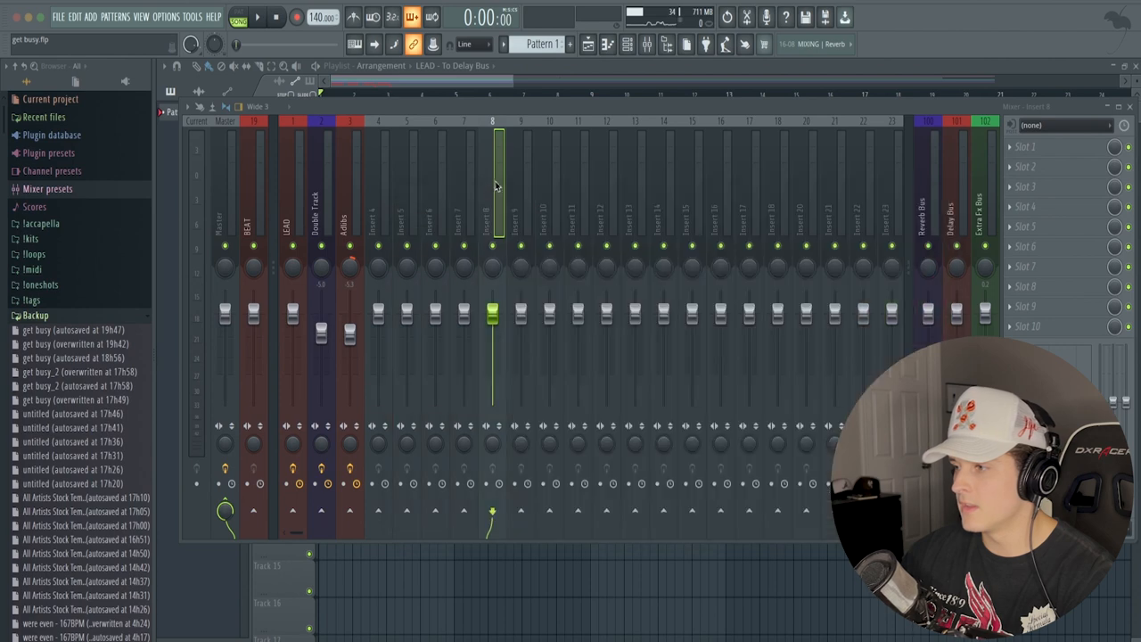
right_click(492, 179)
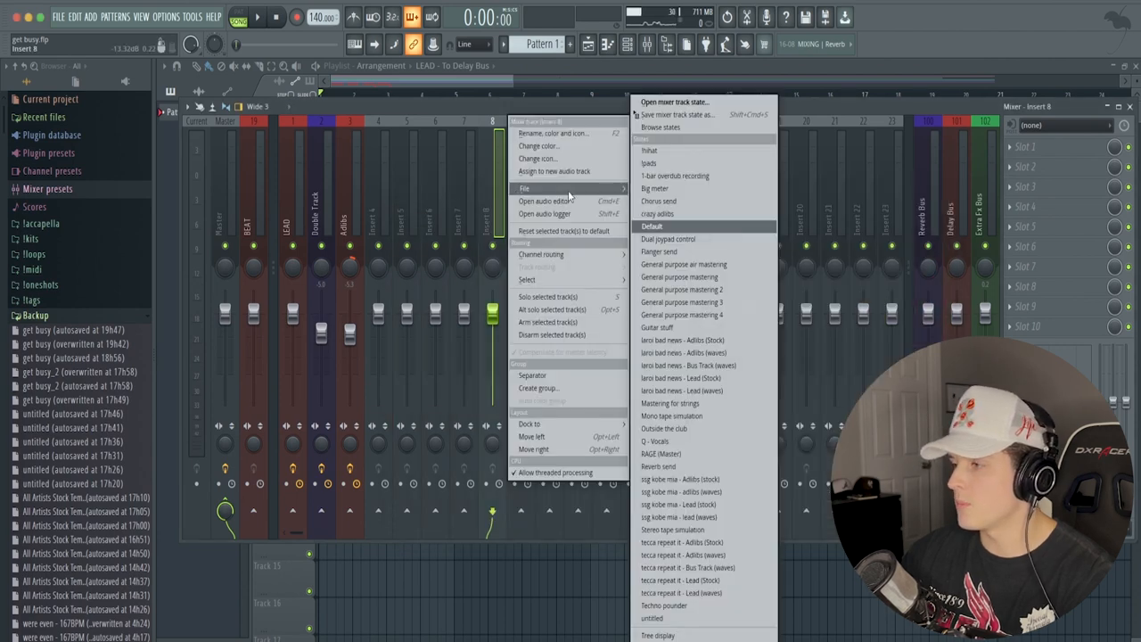
mouse_move(659, 454)
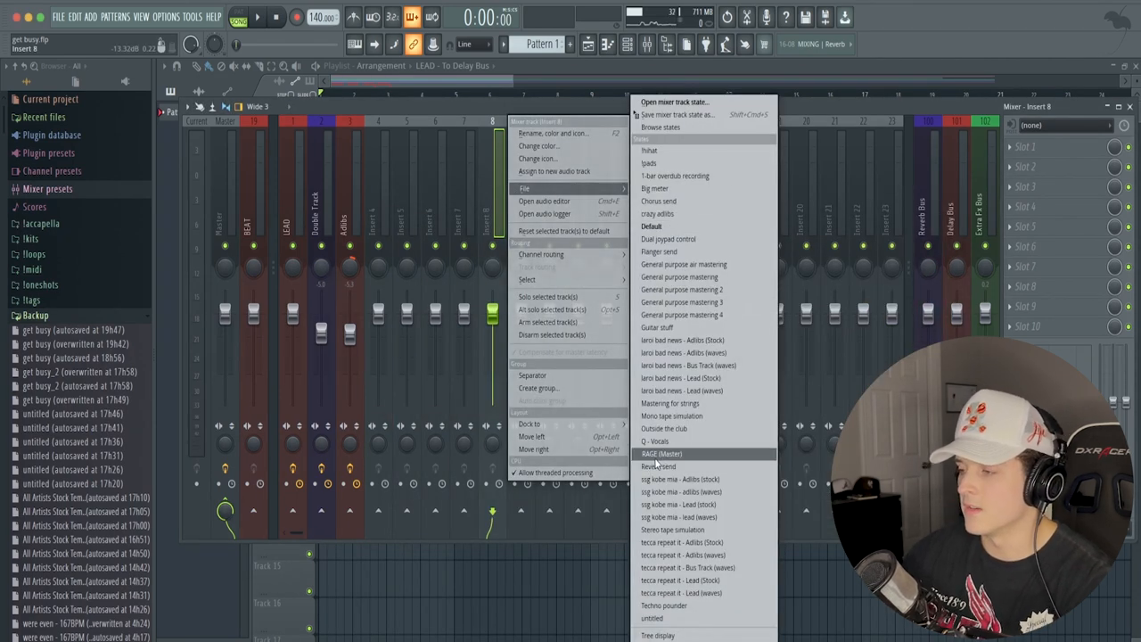